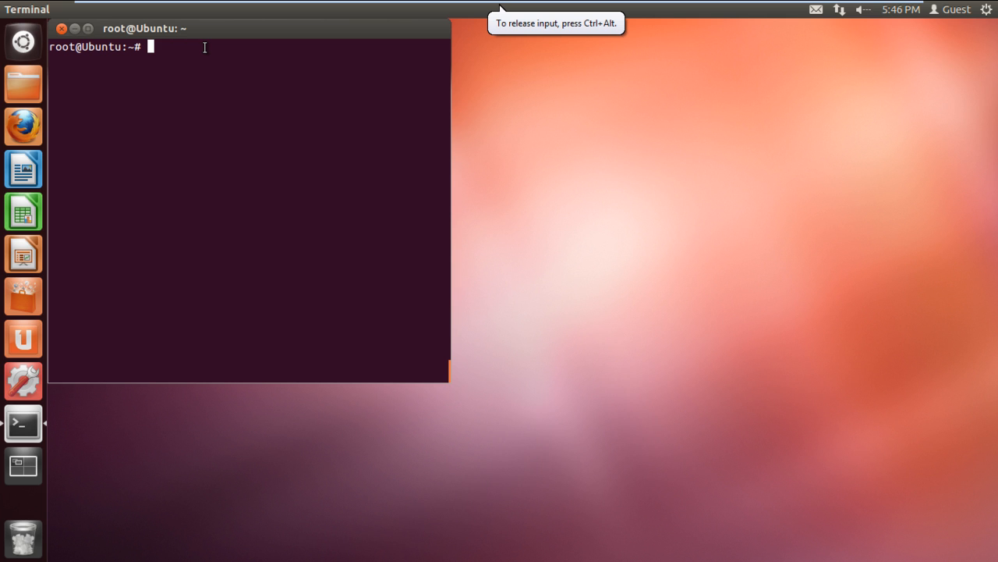
- List the home directory with ls, showing alpha.txt, text.txt, text-output.txt and Dropbox
text(ls)
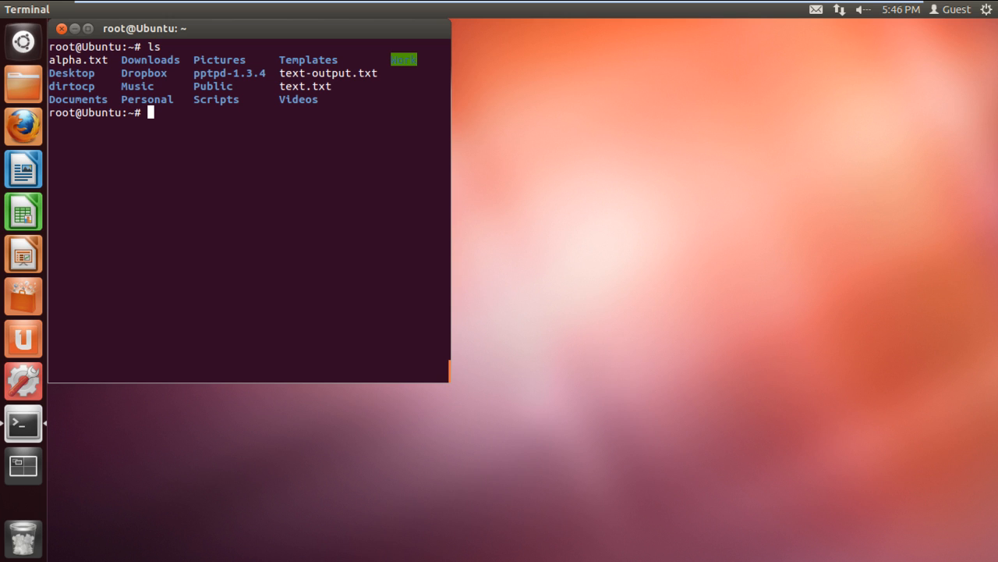
- Print alpha.txt with cat, showing the unsorted letters b, D, c, A, C, B, d, a
text(cat)
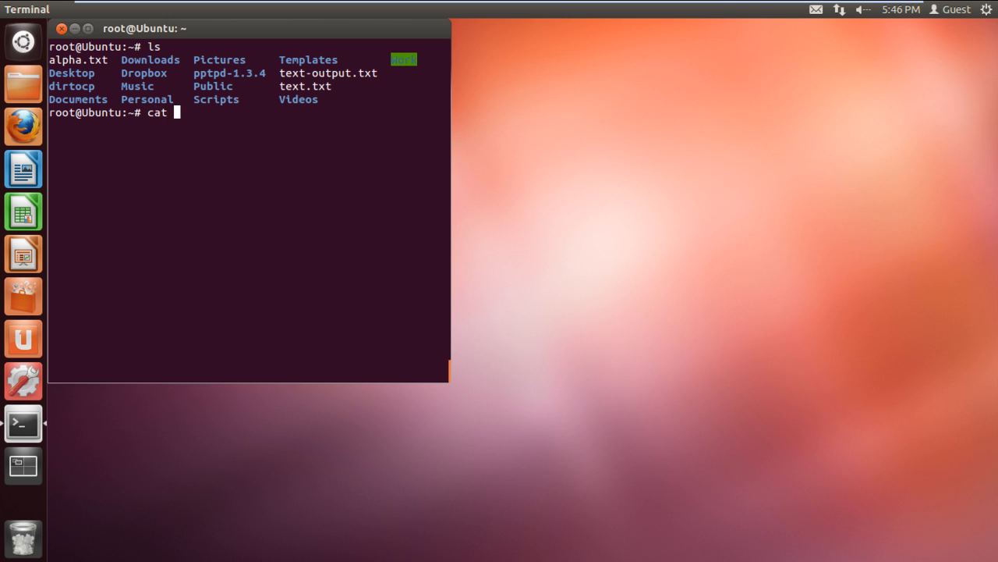
text(alpha.txt)
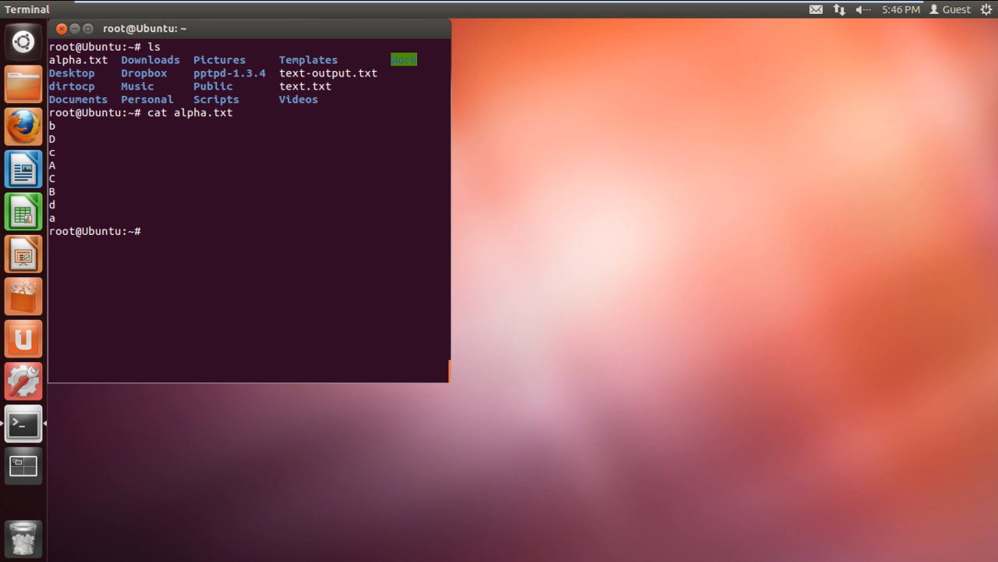
- Sort alpha.txt in default order, then start the case-folded stable sort -f -s command
text(sort alpha.txt)
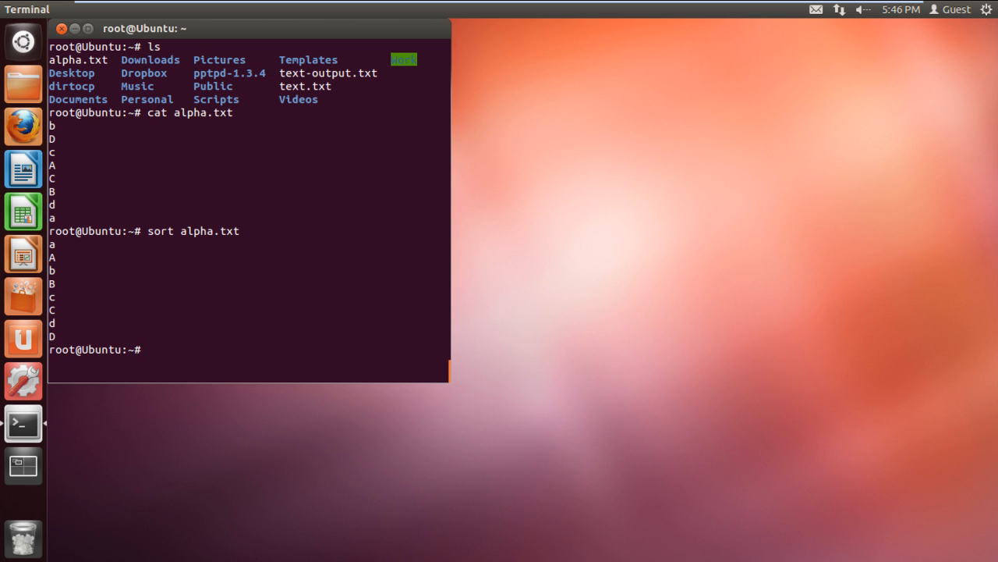
text(sort -f -s)
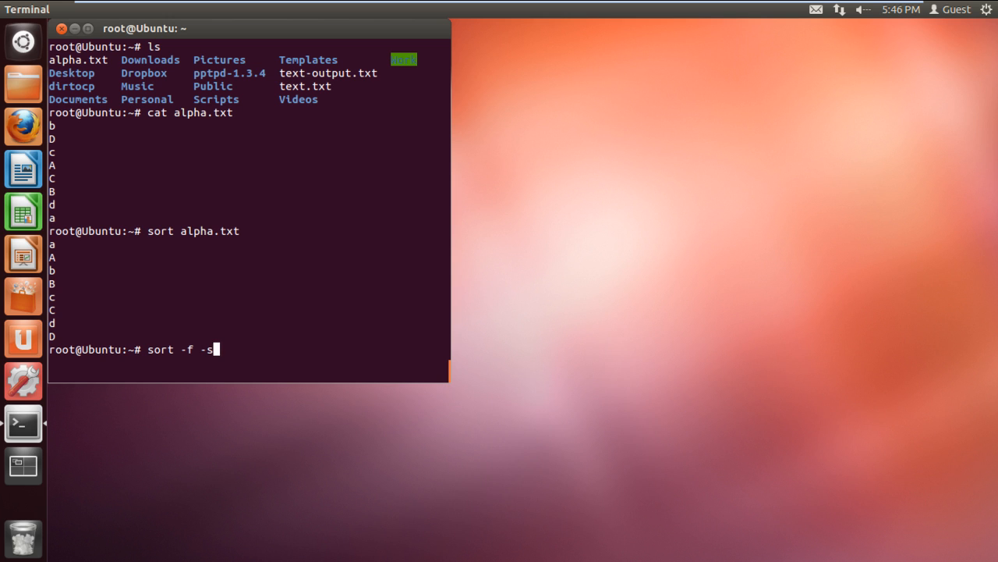
text(alpha.txt)
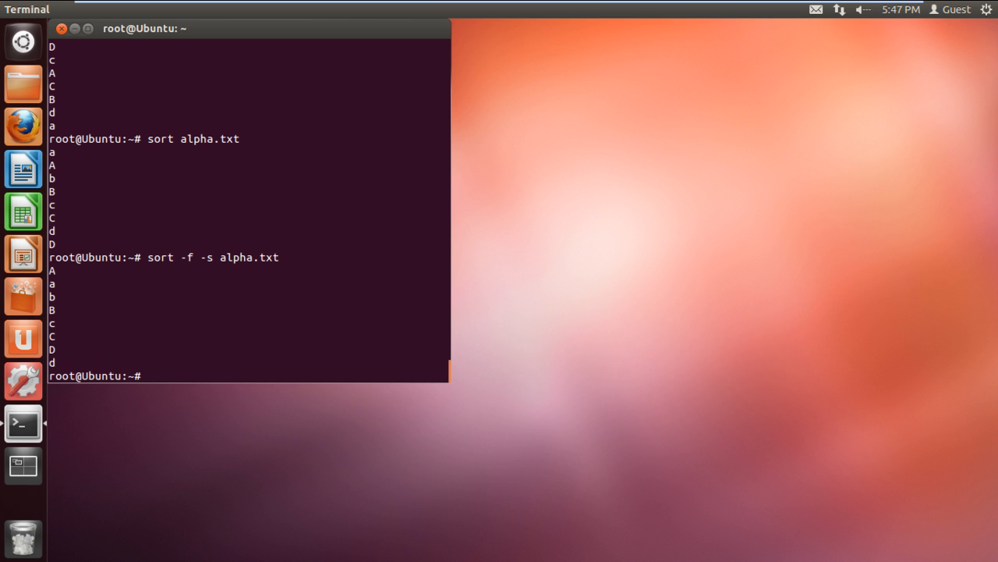
- Run sort -f -s alpha.txt and begin the sort -f -s -u command
text(sort -f -s -u)
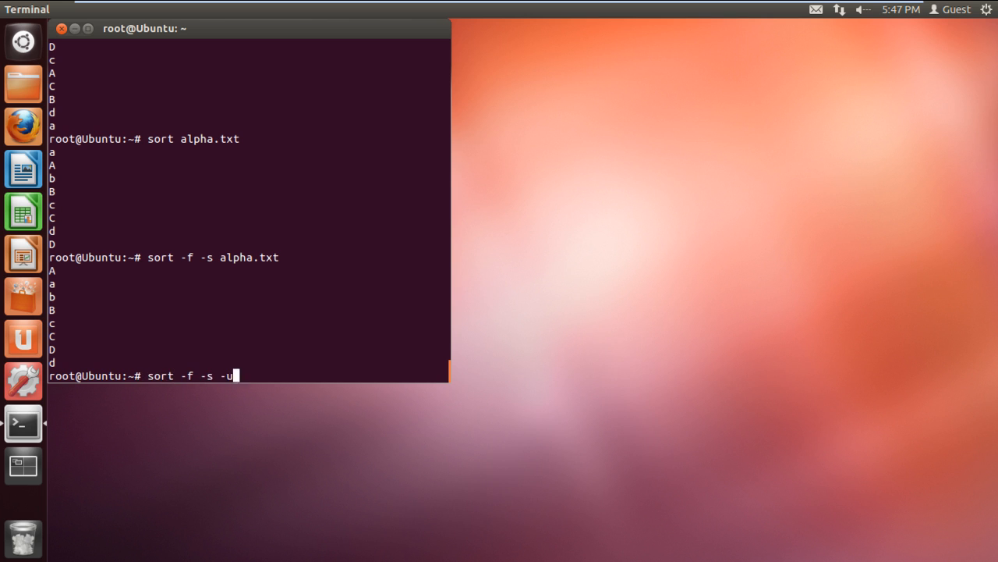
- Run sort -f -s -u alpha.txt, leaving only A, b, c, D, and start another sort
text(alpha.txt)
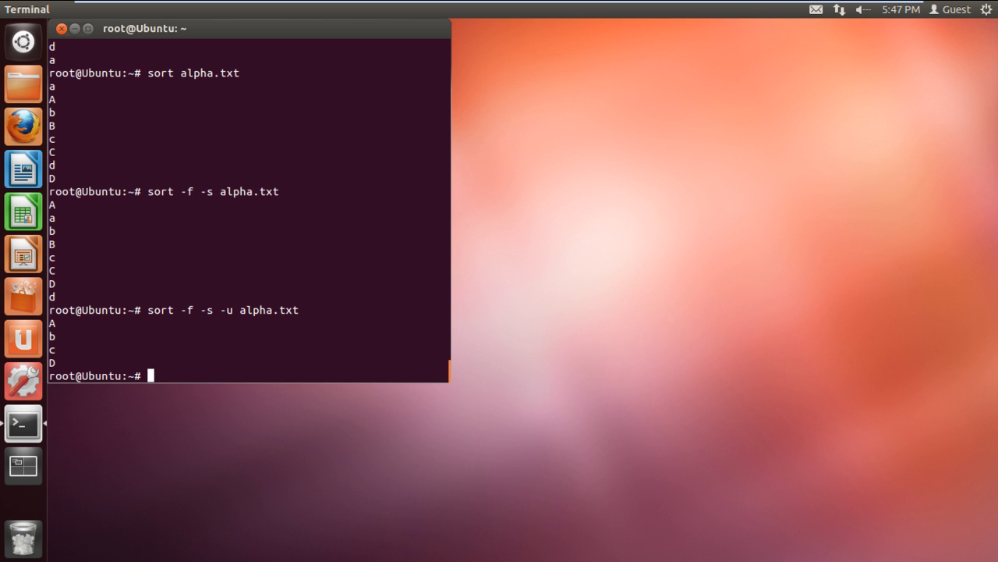
text(sort)
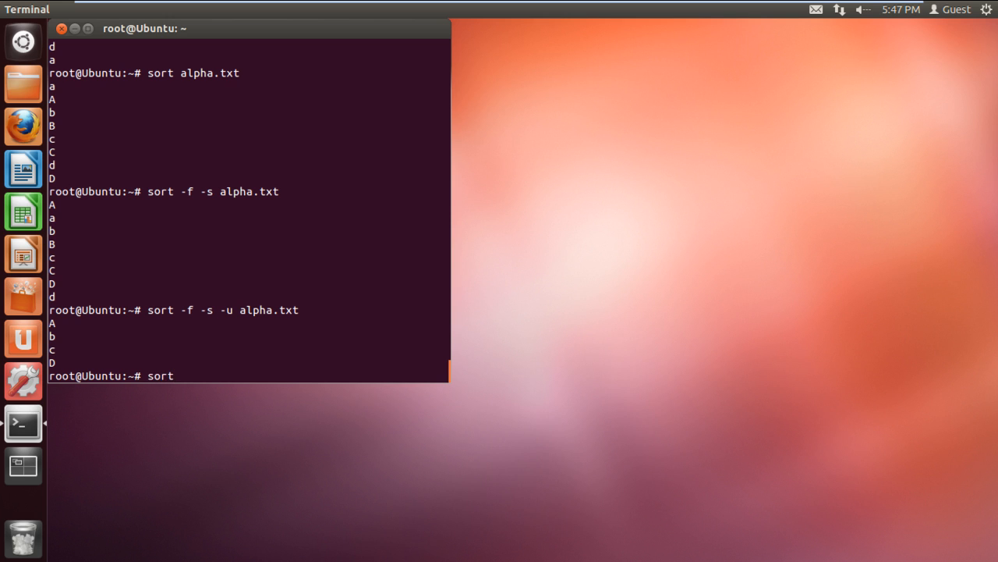
- Run sort -f -r alpha.txt, listing D, d, C, c, B, b, A, a in reverse order
text(-f -r a)
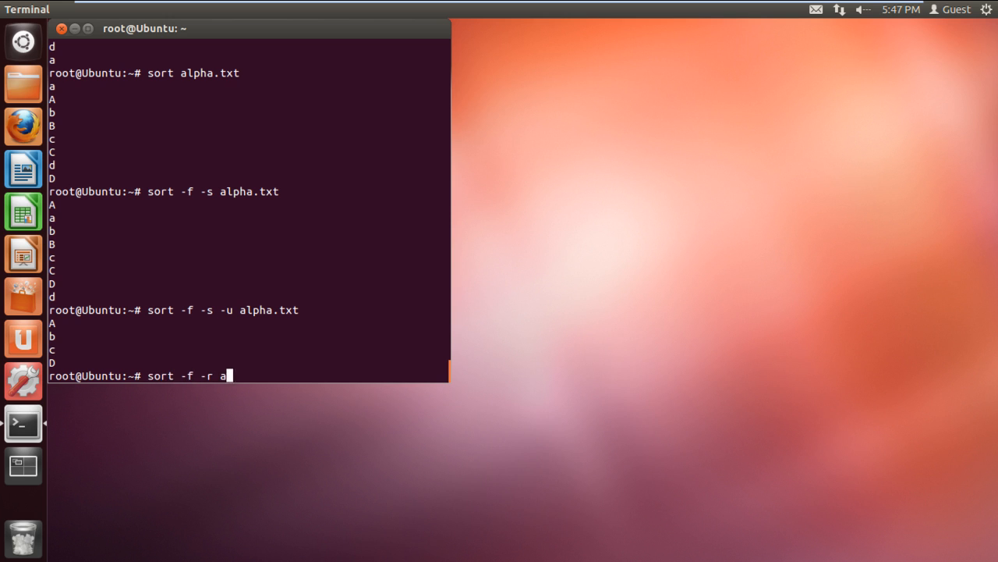
key(Return)
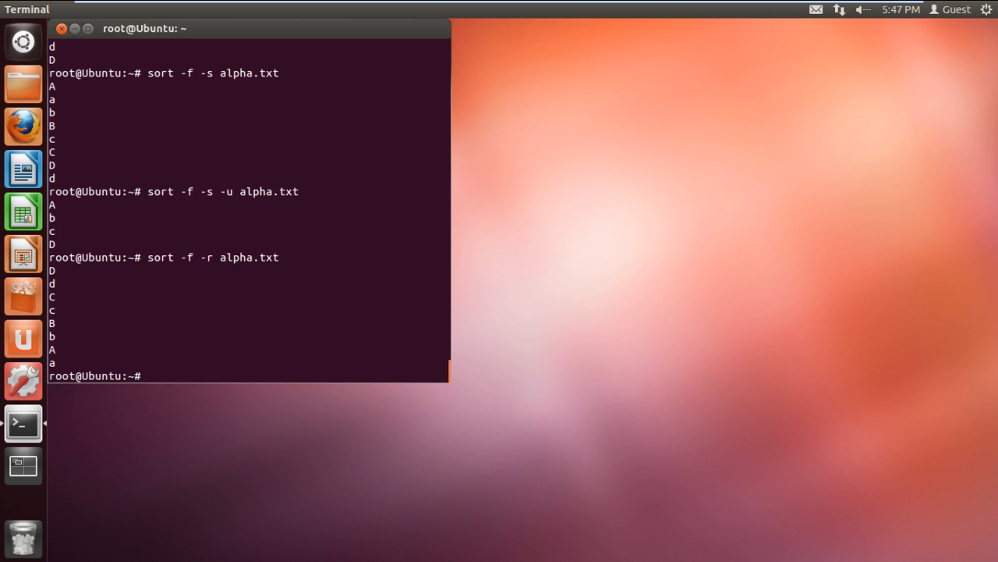
mouse_move(568, 281)
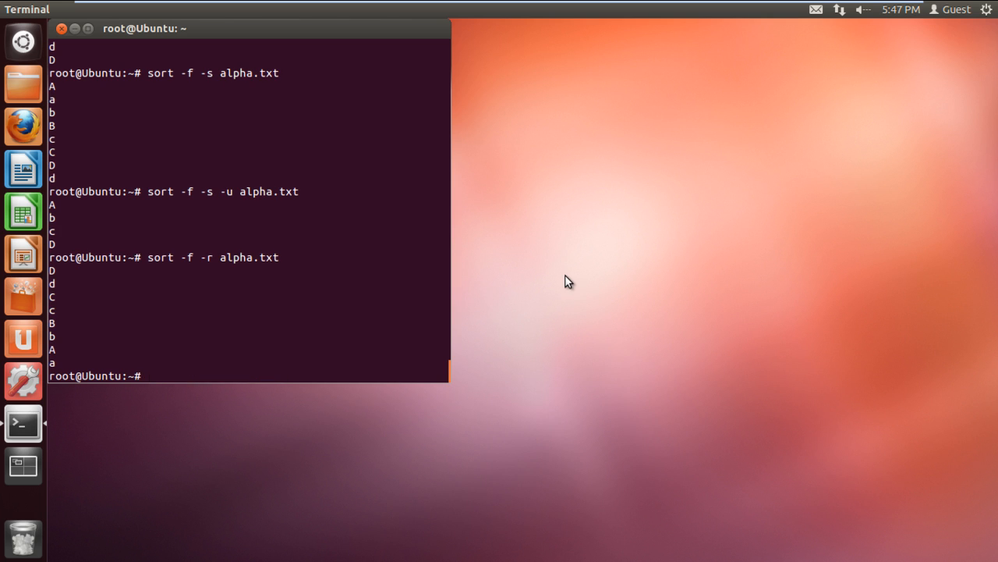
mouse_move(568, 280)
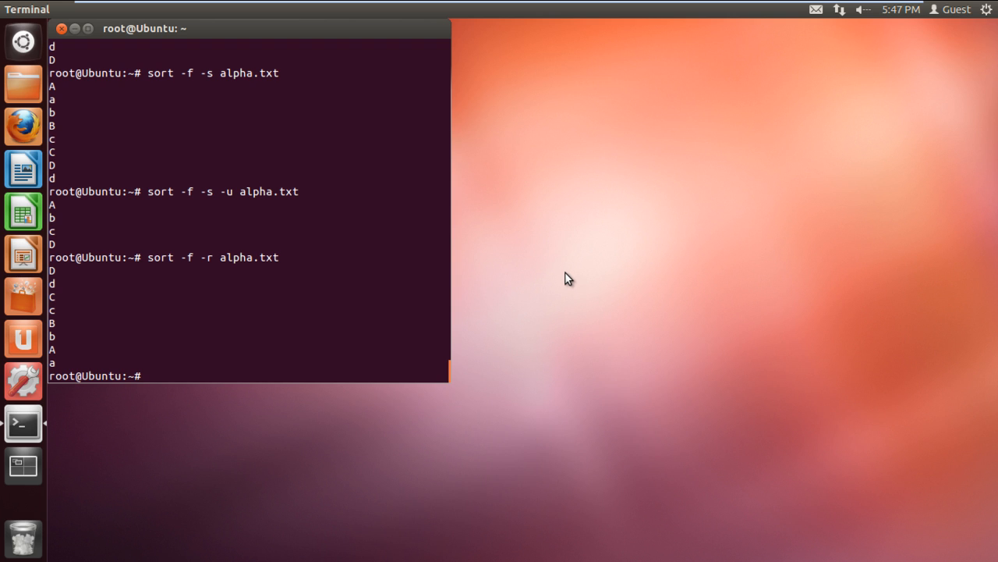
mouse_move(568, 274)
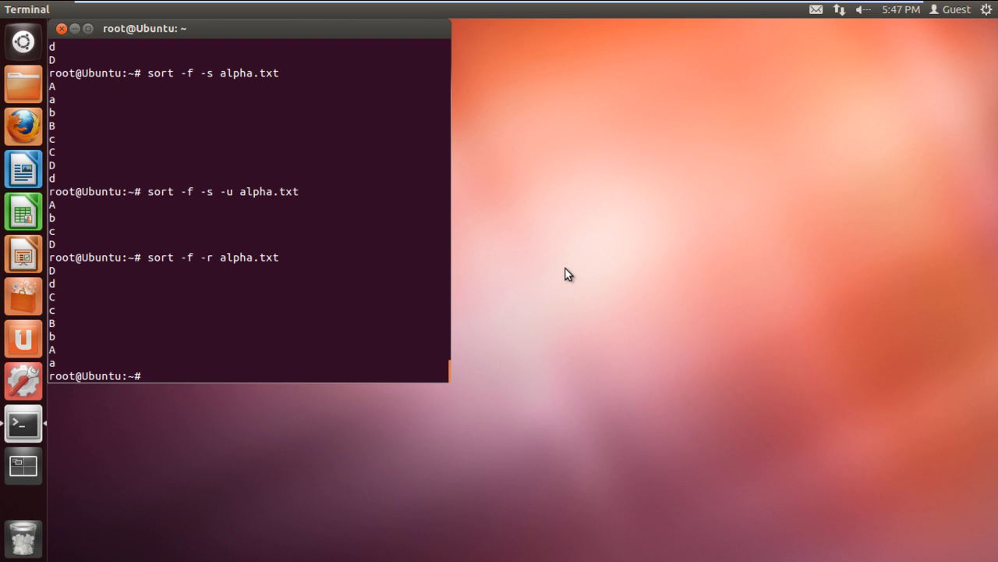